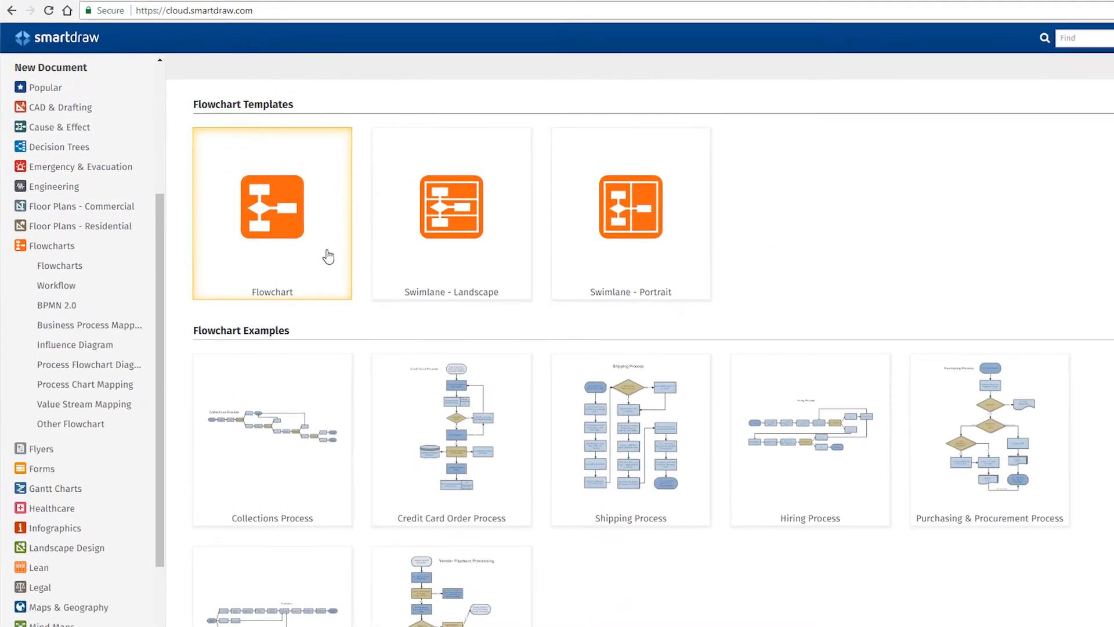
Step: Browse the blank Flowchart template, then review the org chart's Save As Dropbox destination
{"action": "left_click", "coordinate": [272, 207]}
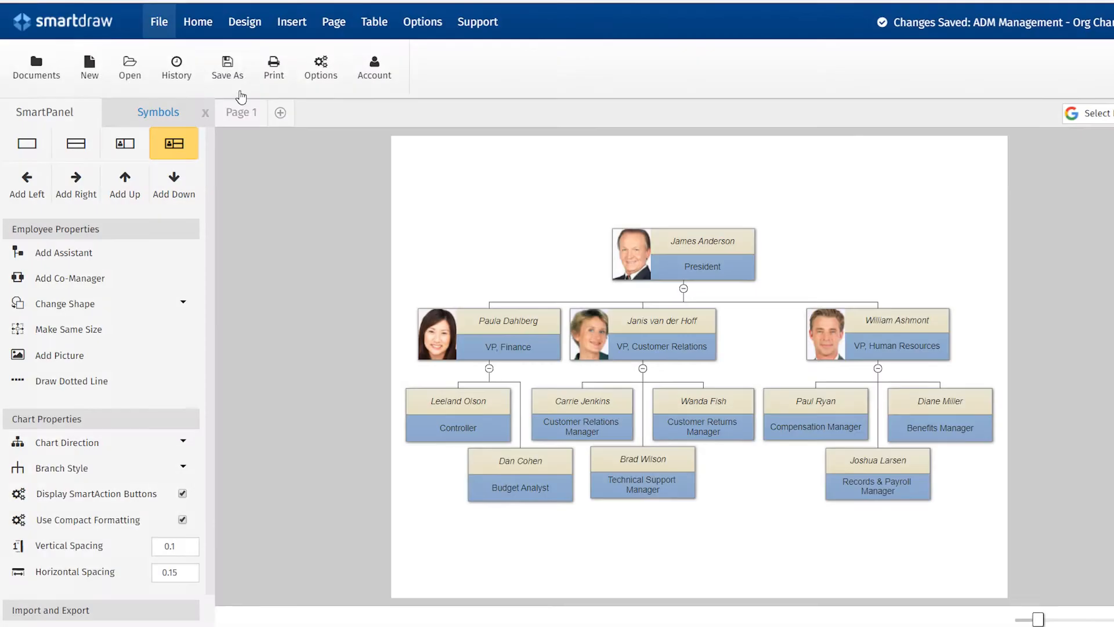
{"action": "left_click", "coordinate": [227, 67]}
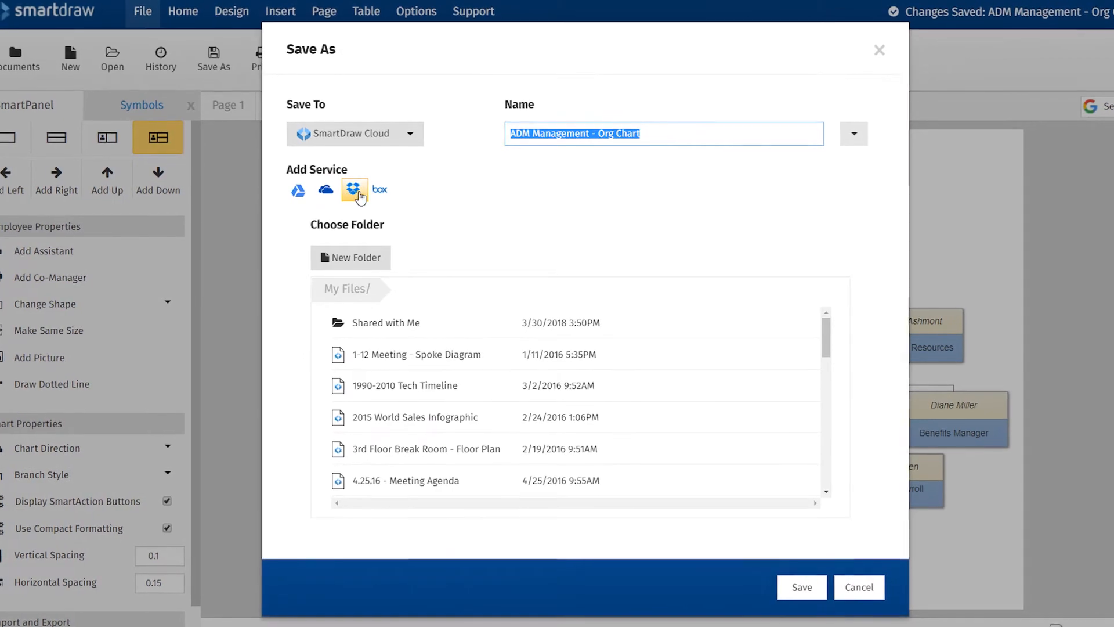
{"action": "left_click", "coordinate": [858, 586]}
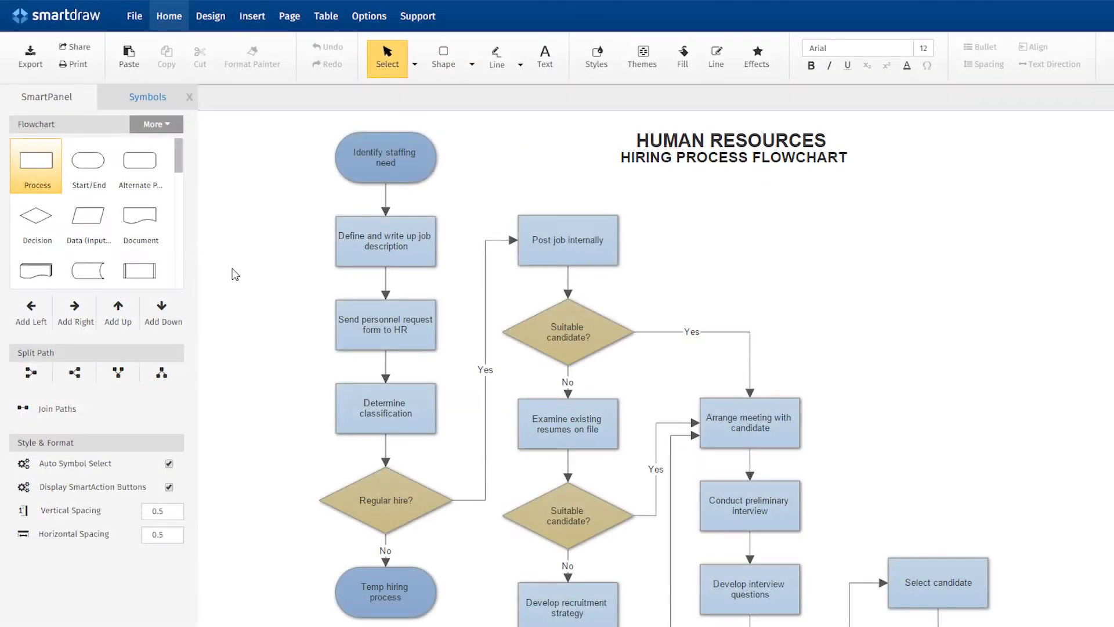
Step: Open Share with Others for the hiring flowchart and list the link's permission options
{"action": "left_click", "coordinate": [78, 46]}
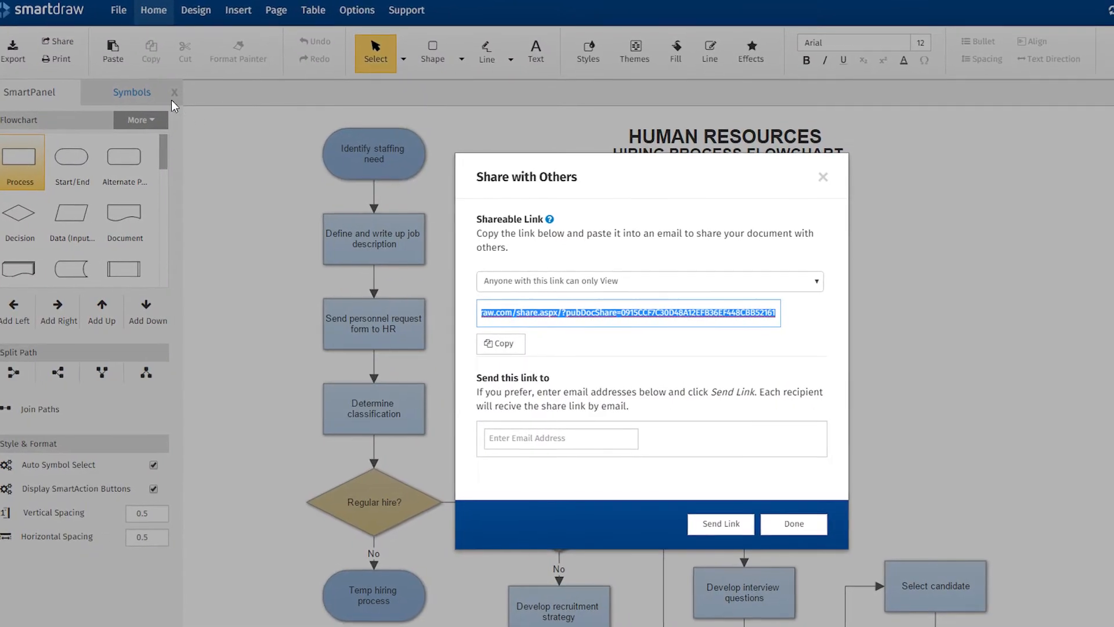
{"action": "left_click", "coordinate": [805, 280]}
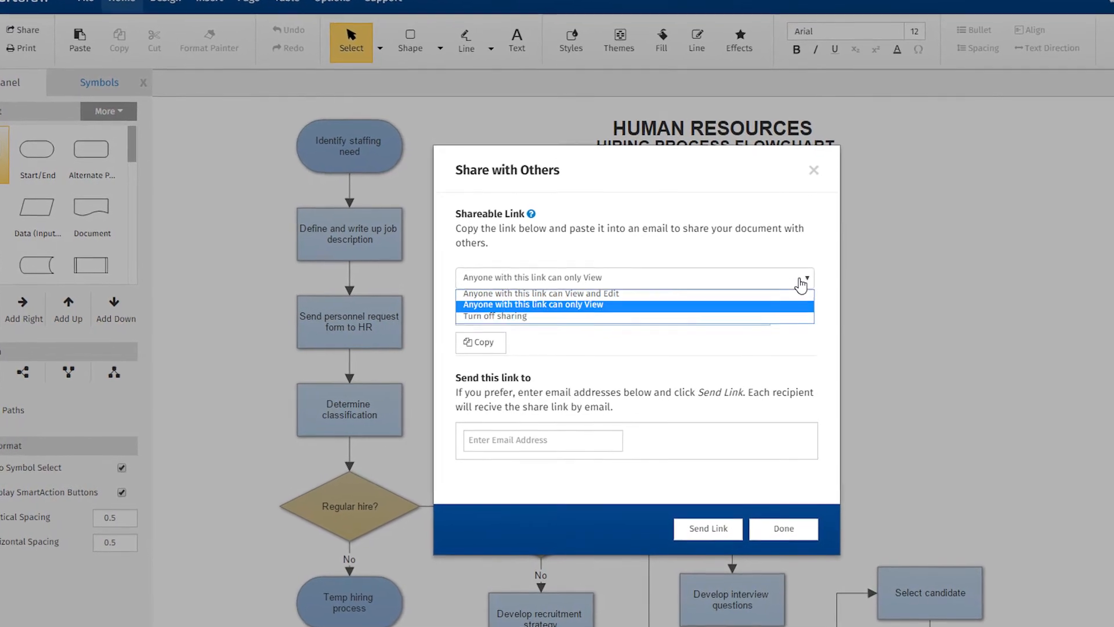